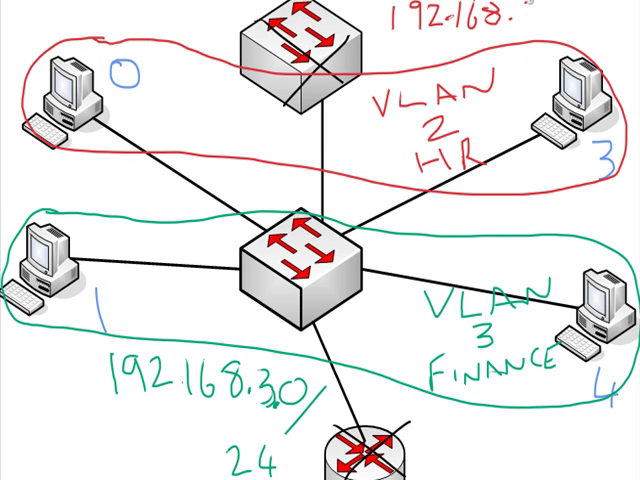
Step: Handwrite the subnet 192.168.2.0/24 beside the red HR VLAN outline
text(2.0/)
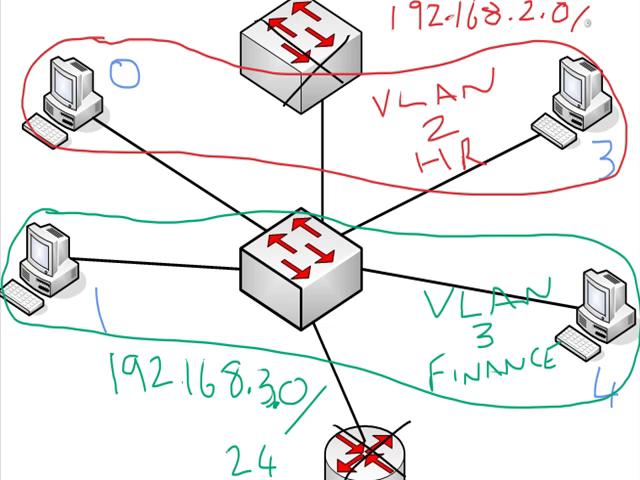
text(/24)
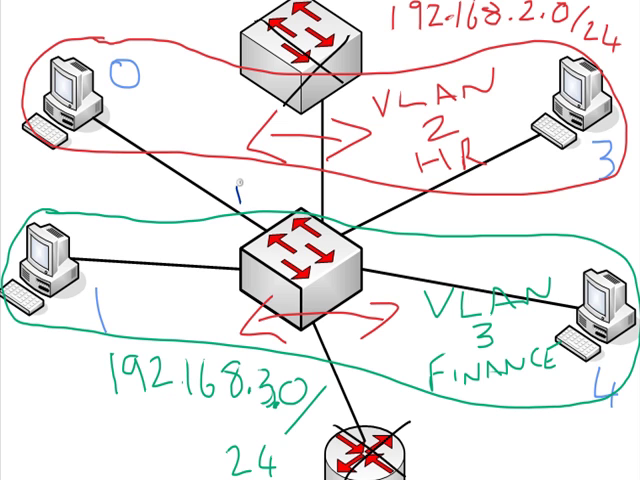
Step: Write port labels F0/1, F0/2 and F0/4 beside the central switch's PC links
text(F0/1)
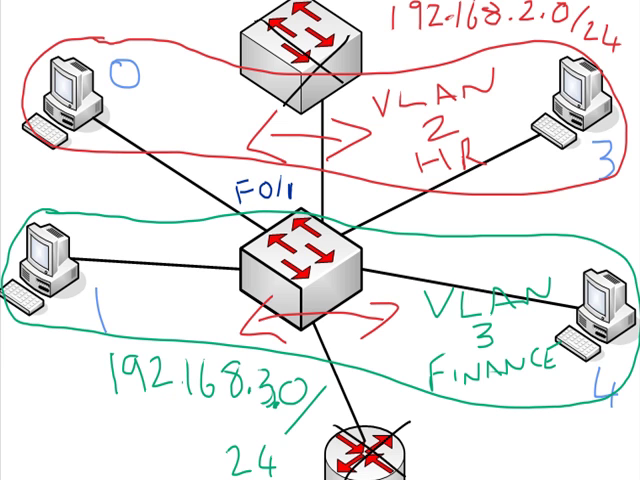
mouse_move(213, 282)
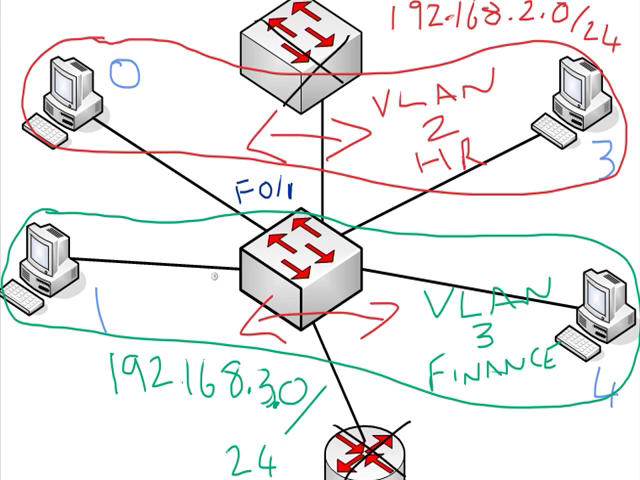
text(F0)
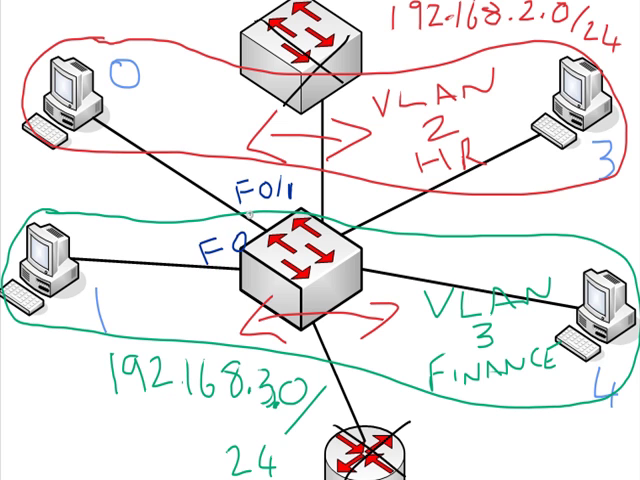
text(12)
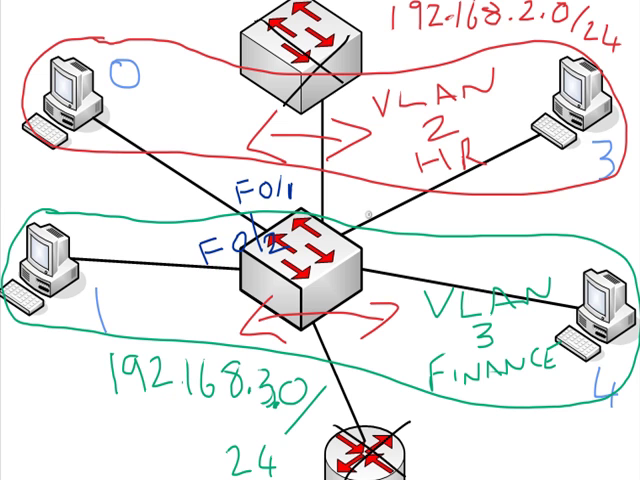
text(F!)
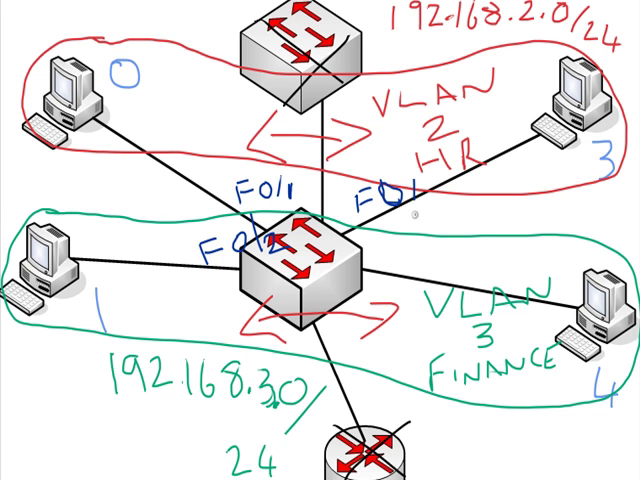
text(/4)
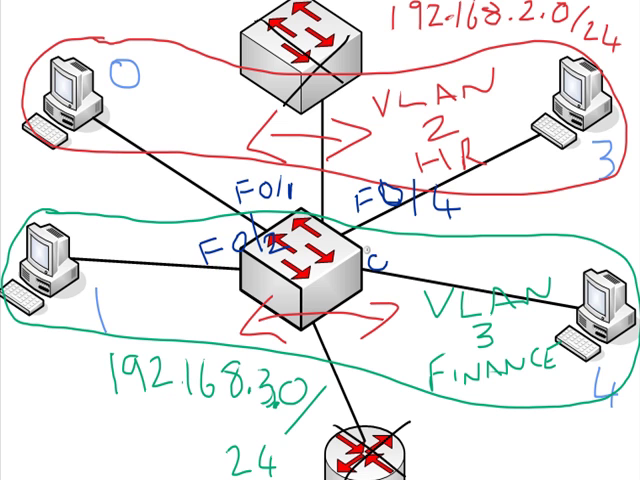
text(F0)
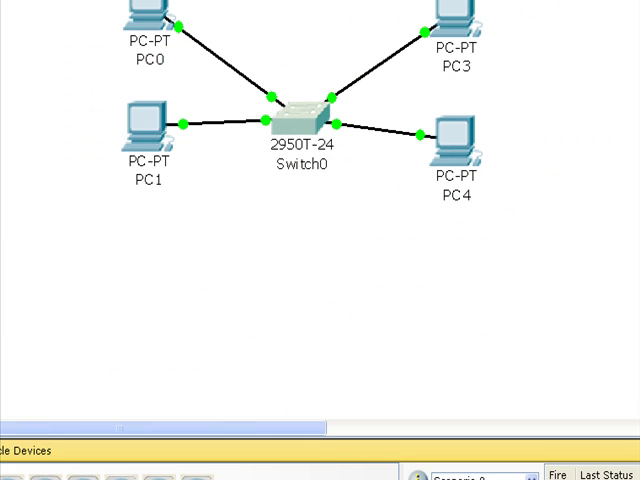
mouse_move(141, 277)
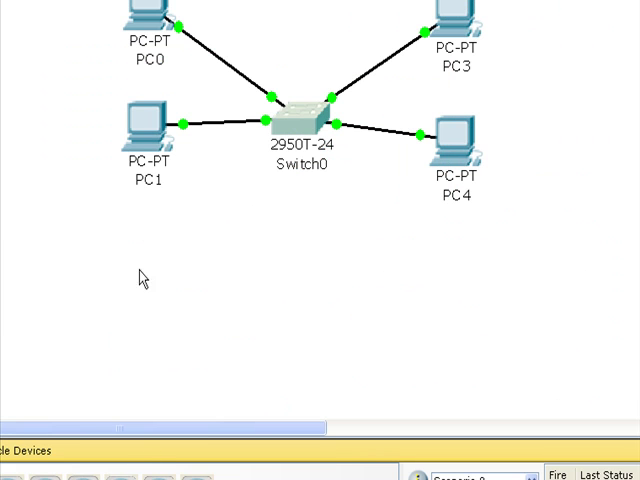
Step: Open Switch0's settings window on its CLI tab
double_click(295, 110)
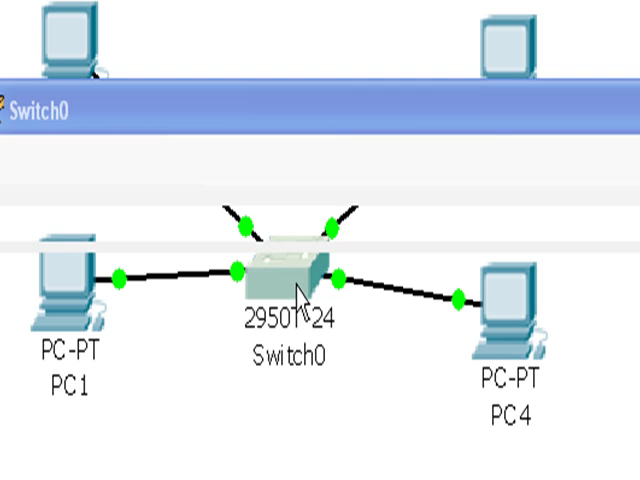
click(168, 134)
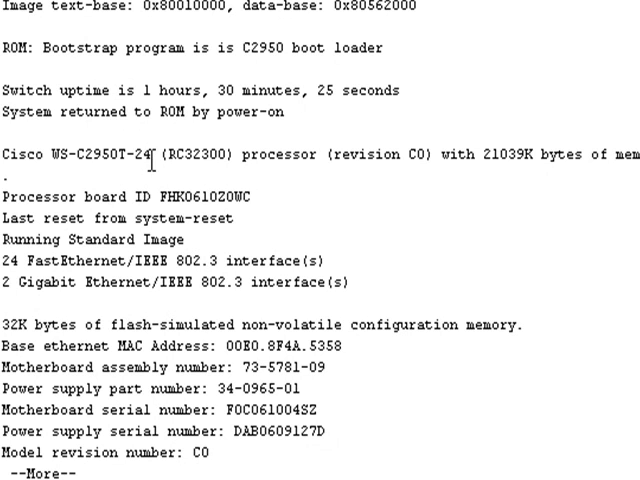
Step: Run show version and highlight the WS-C2950T-24 model string in the output
double_click(90, 157)
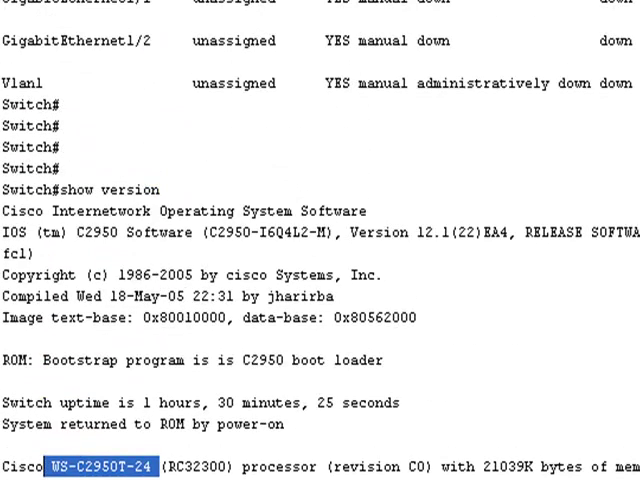
double_click(375, 231)
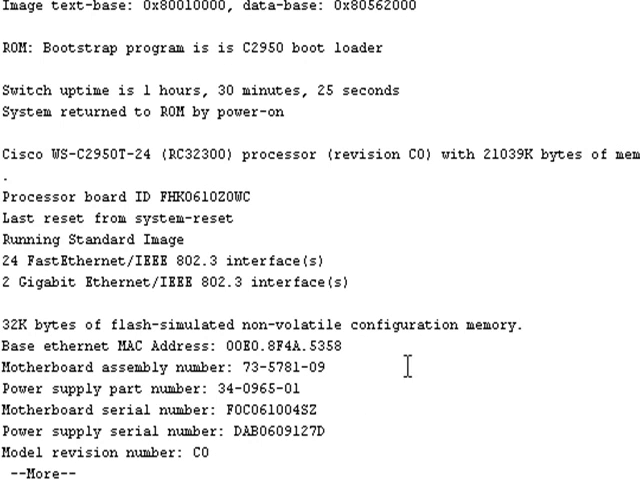
drag(2, 367, 270, 367)
text(config t)
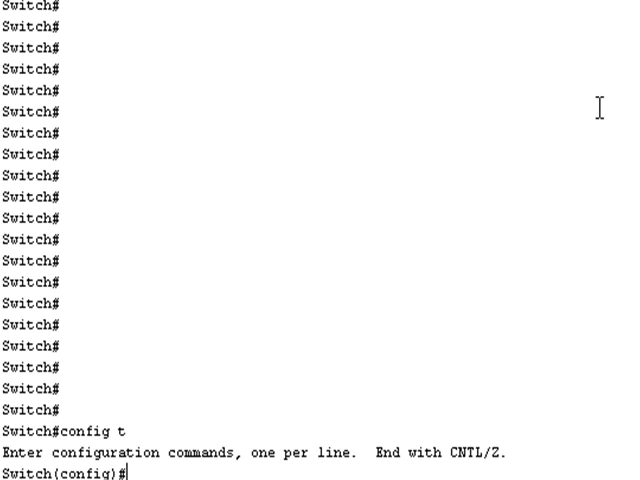
Step: Create VLAN 2 named HR and VLAN 3 named FINANCE, then enter show vlan brief
text(v)
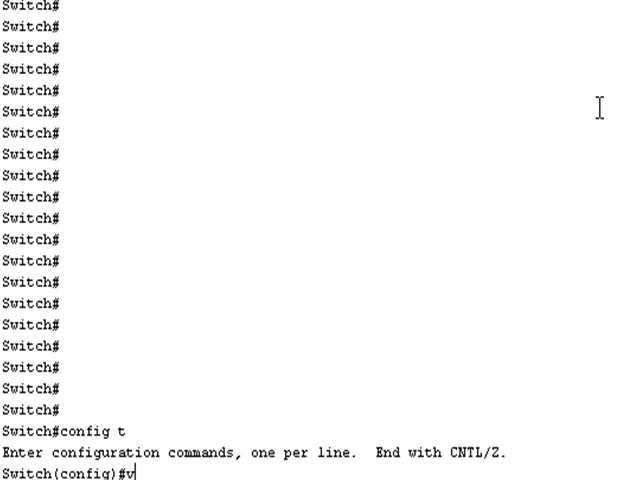
text(lan 2)
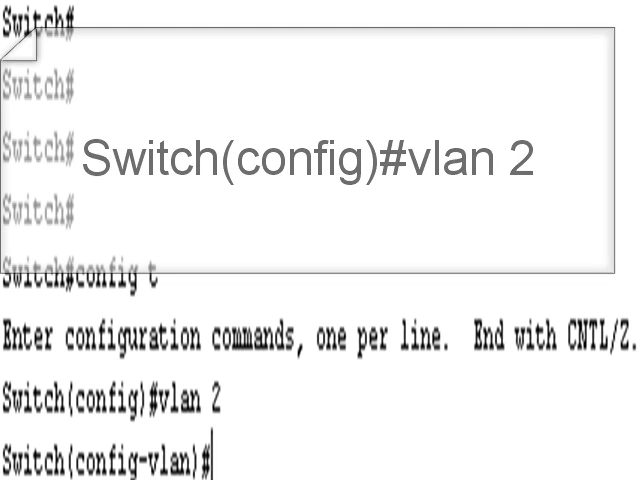
text(name)
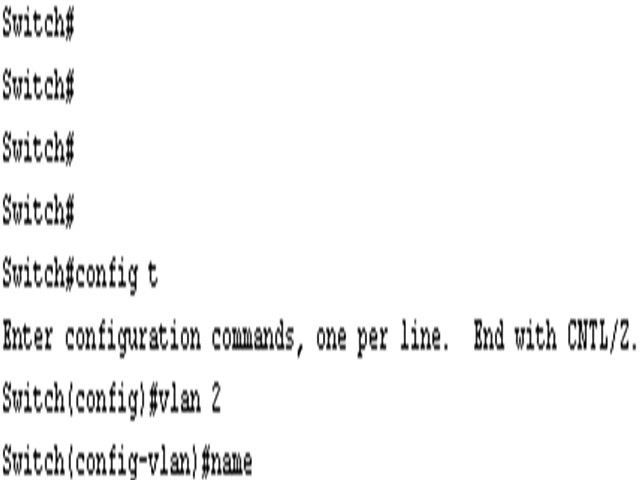
text(HR)
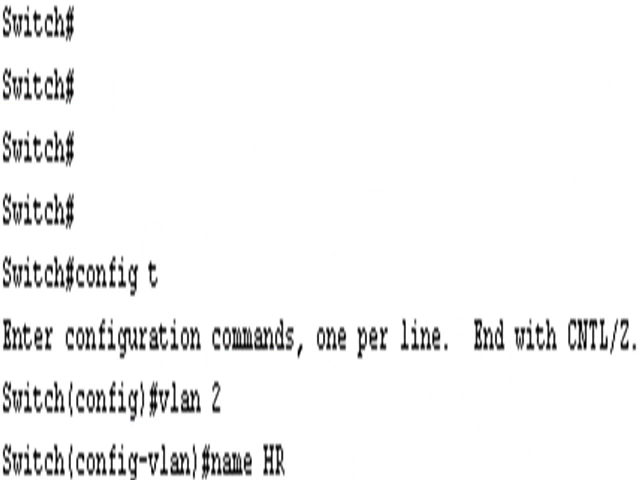
key(enter)
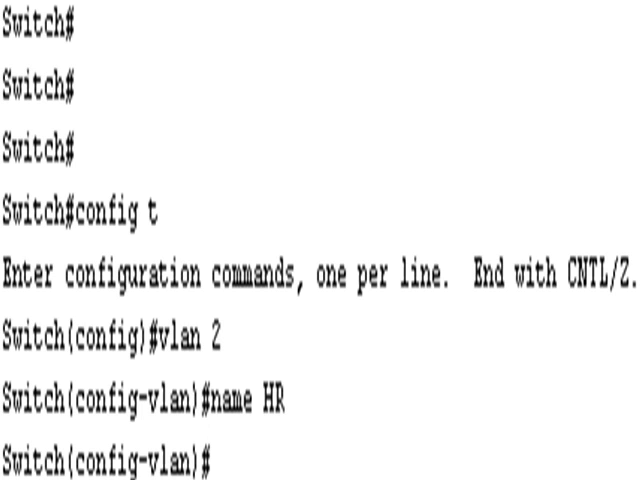
text(vlan 3)
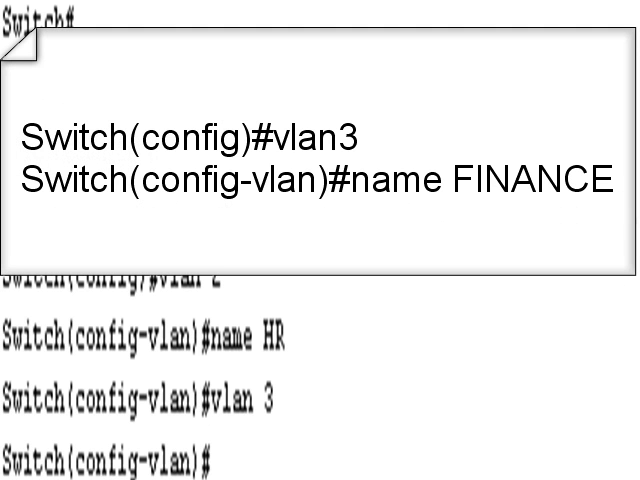
text(name FINANCE)
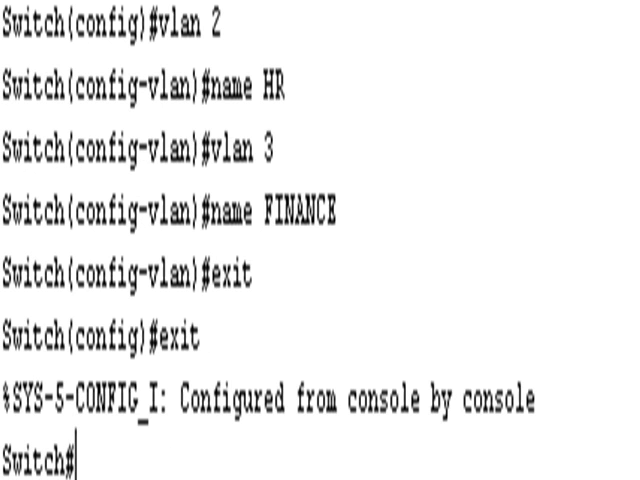
text(show vlan brief)
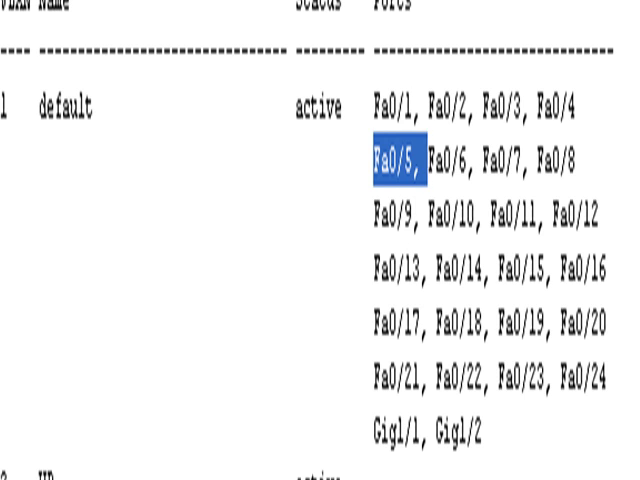
Step: Review the VLAN list showing HR and FINANCE active, then enter conf t
scroll(down, 3)
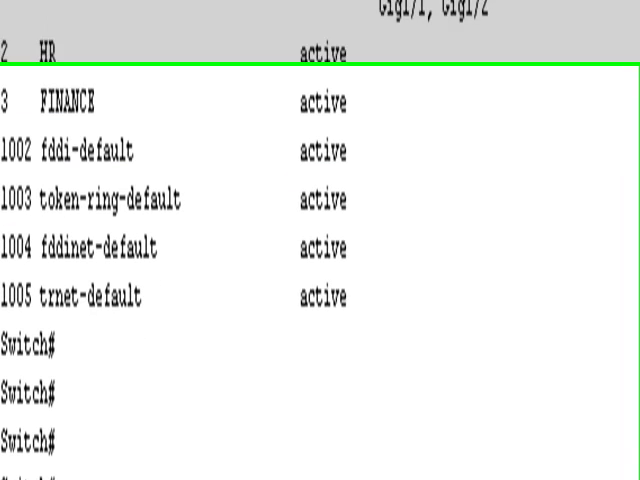
text(conf t)
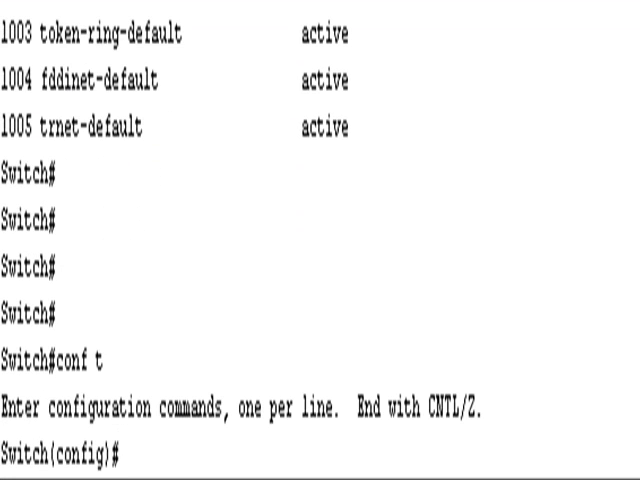
Step: Enter interface configuration for FastEthernet 0/1
text(in)
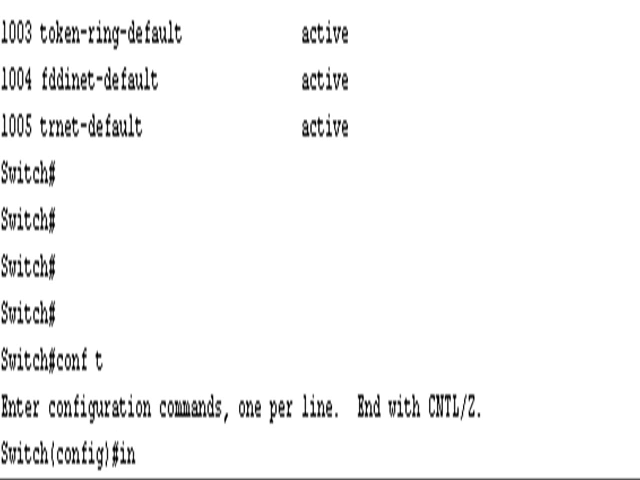
text(t)
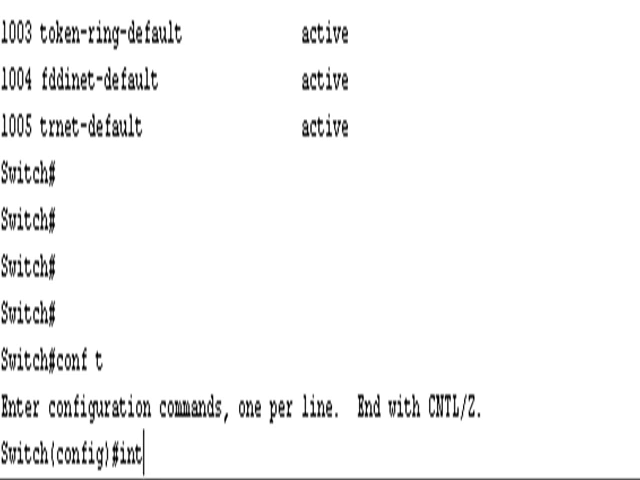
text(erface)
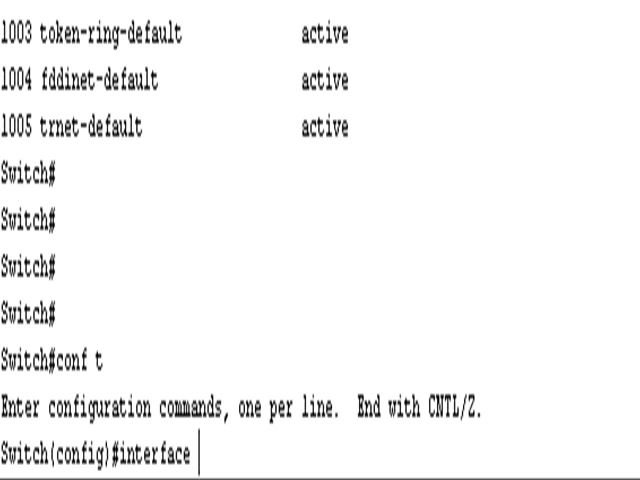
text(fast either)
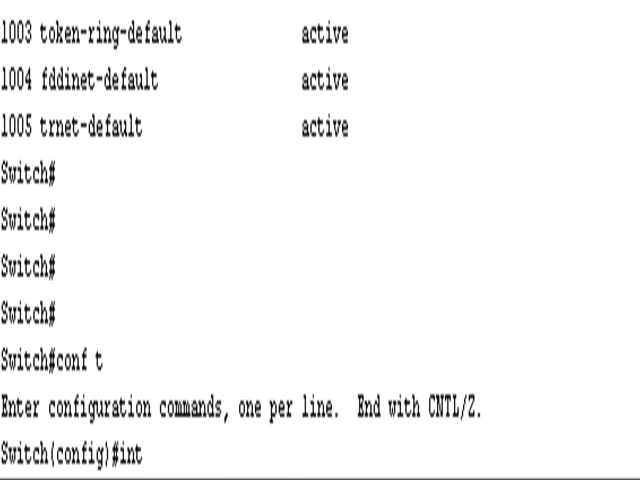
text(f)
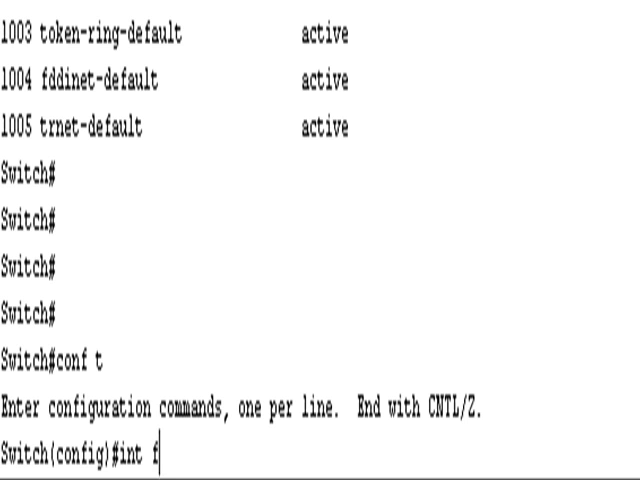
text(0/1)
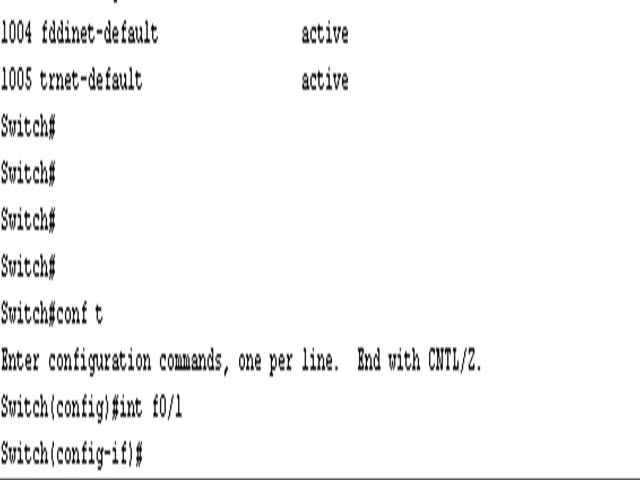
text(s)
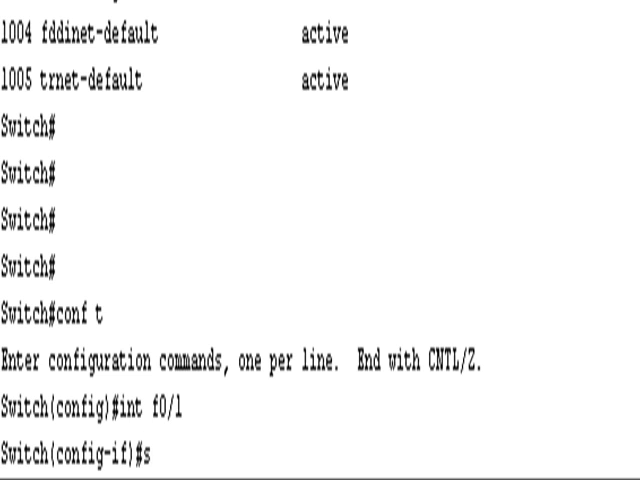
text(witch)
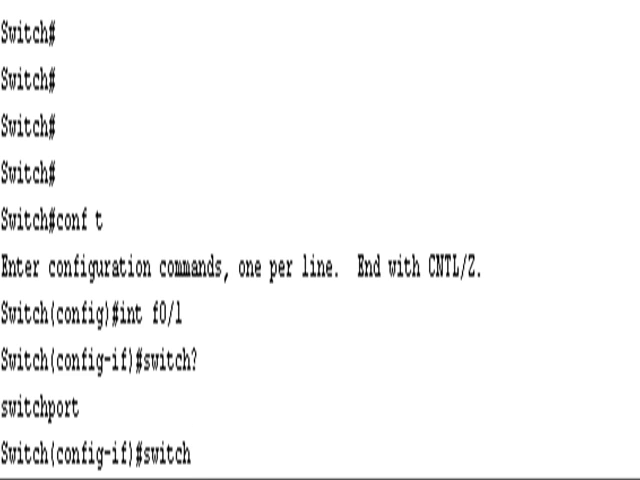
text(por)
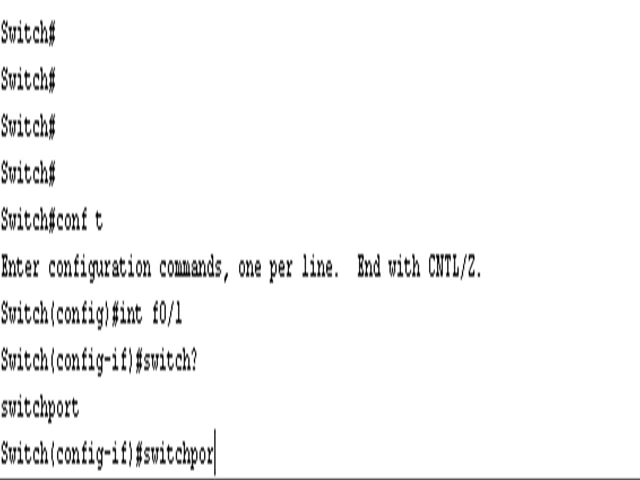
text(t a)
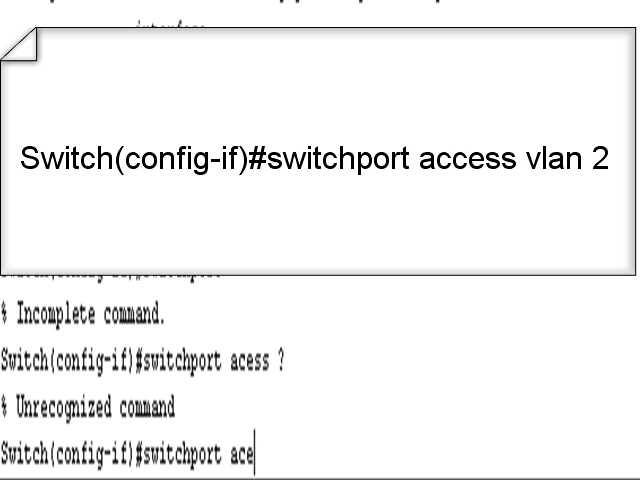
Step: Assign port Fa0/1 to access VLAN 2
text(cess)
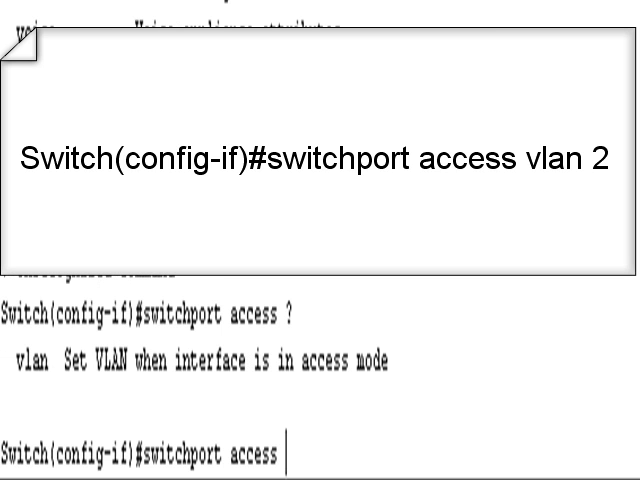
text(vl)
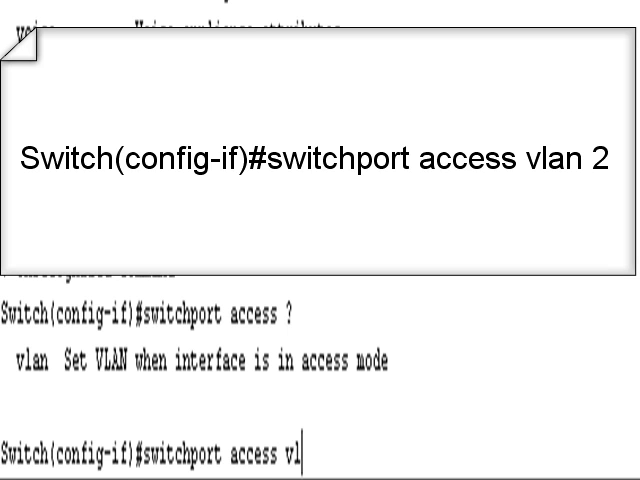
text(an)
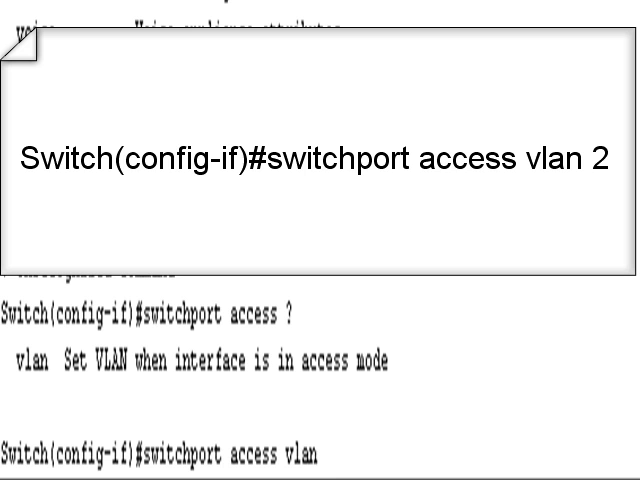
text(2)
text(sw)
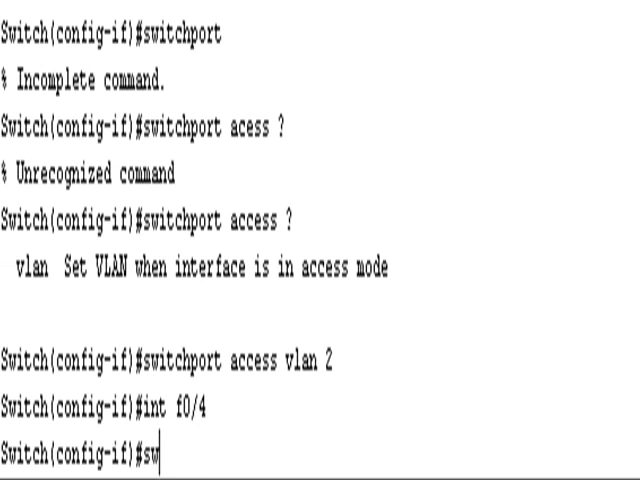
Step: Assign port Fa0/4 to access VLAN 2
text(itchport)
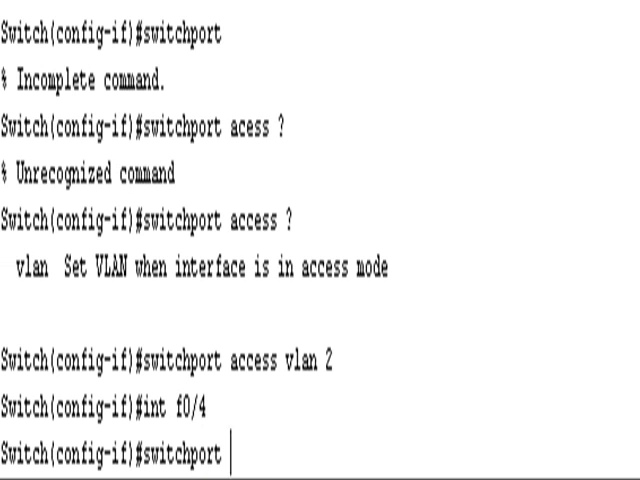
text(access vlan 2)
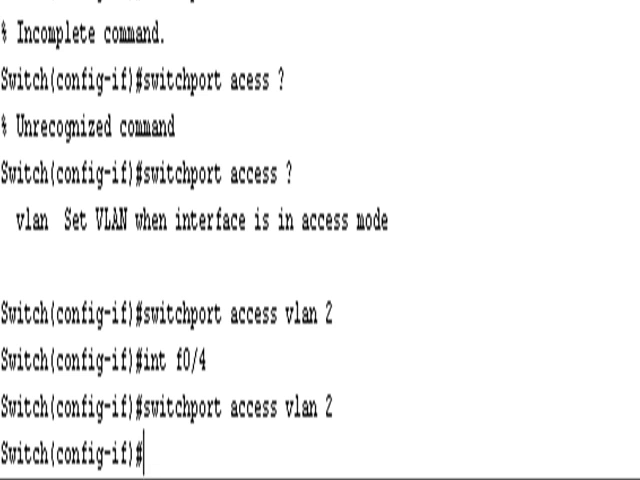
key(enter)
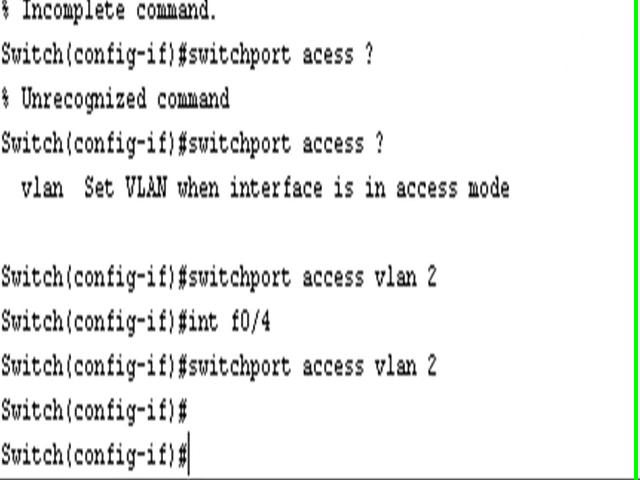
Step: Assign ports Fa0/2 and Fa0/5 to access VLAN 3 and exit to privileged EXEC
text(int f0/2)
text(switchport a)
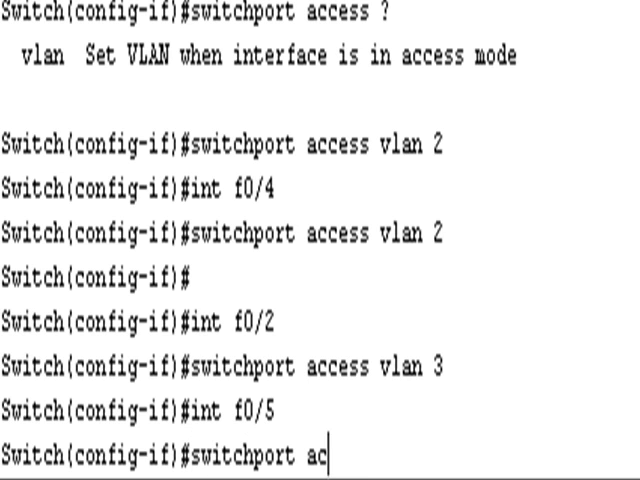
text(cess vlan 3)
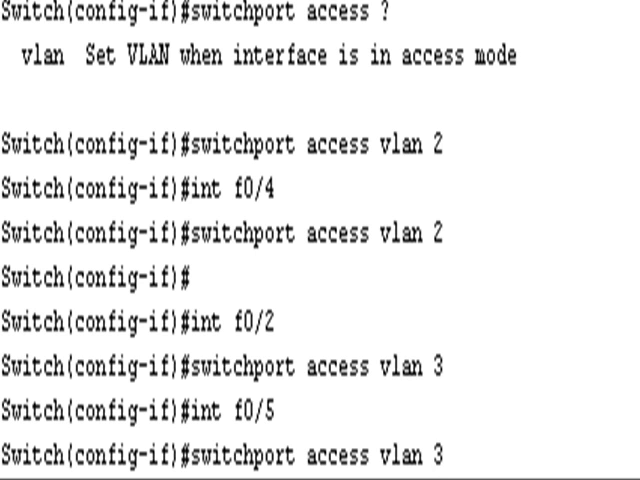
key(ctrl+z)
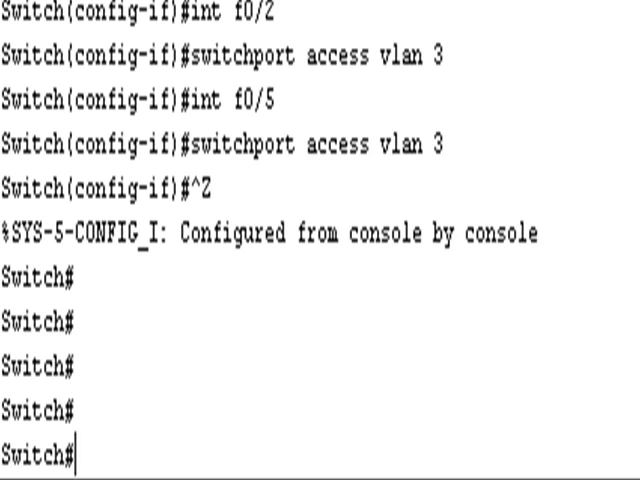
Step: Run show vlan brief, listing HR on Fa0/1, Fa0/4 and FINANCE on Fa0/2, Fa0/5
text(show vlan)
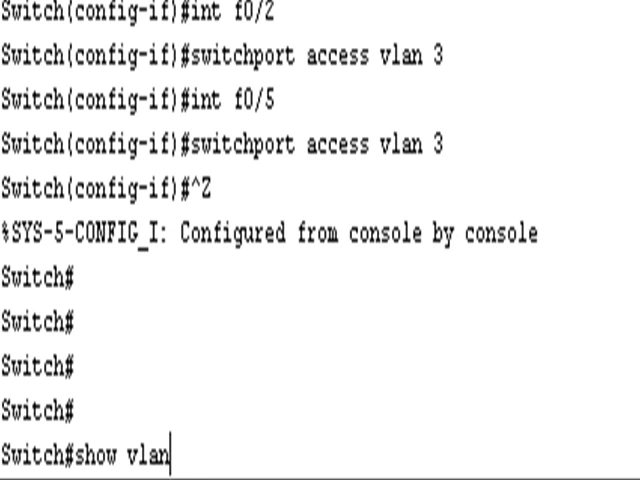
text(brief)
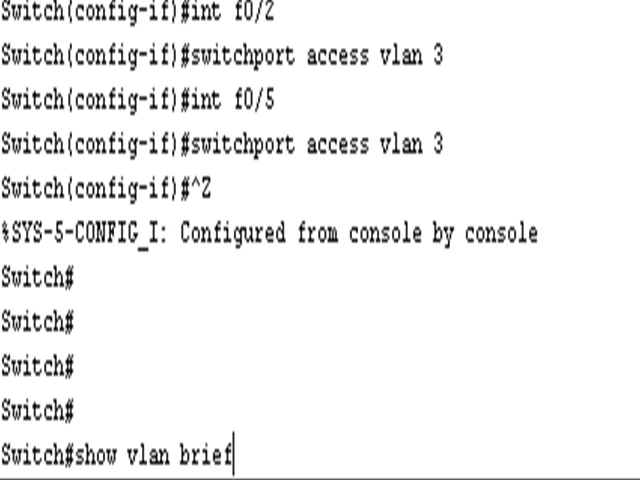
key(enter)
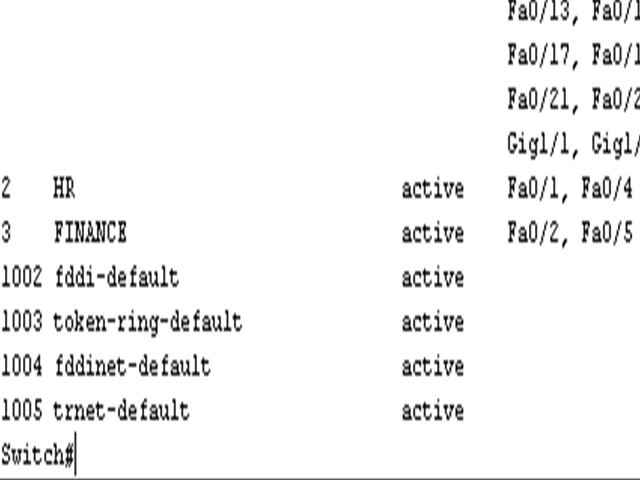